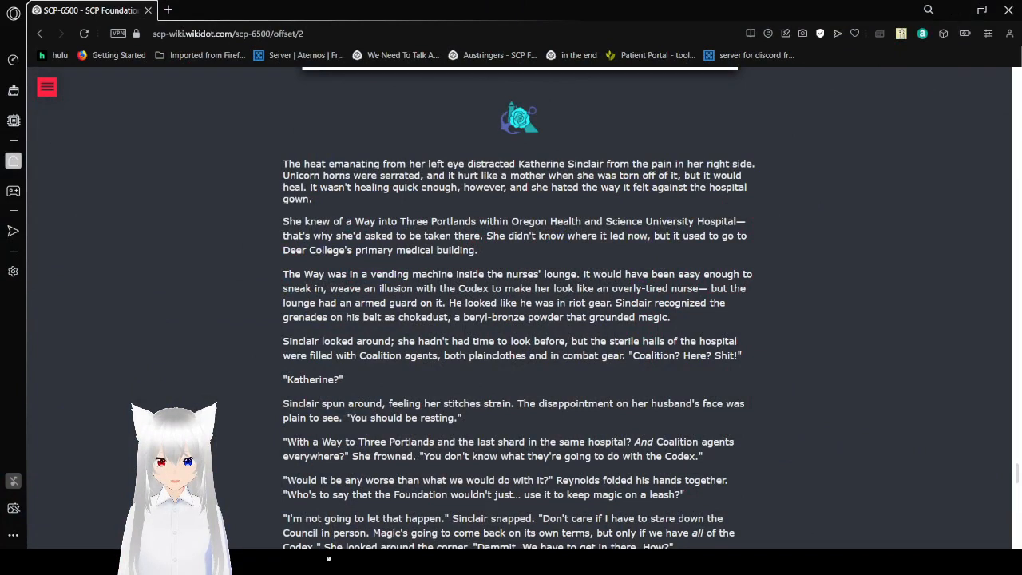
{"action": "mouse_move", "coordinate": [974, 250]}
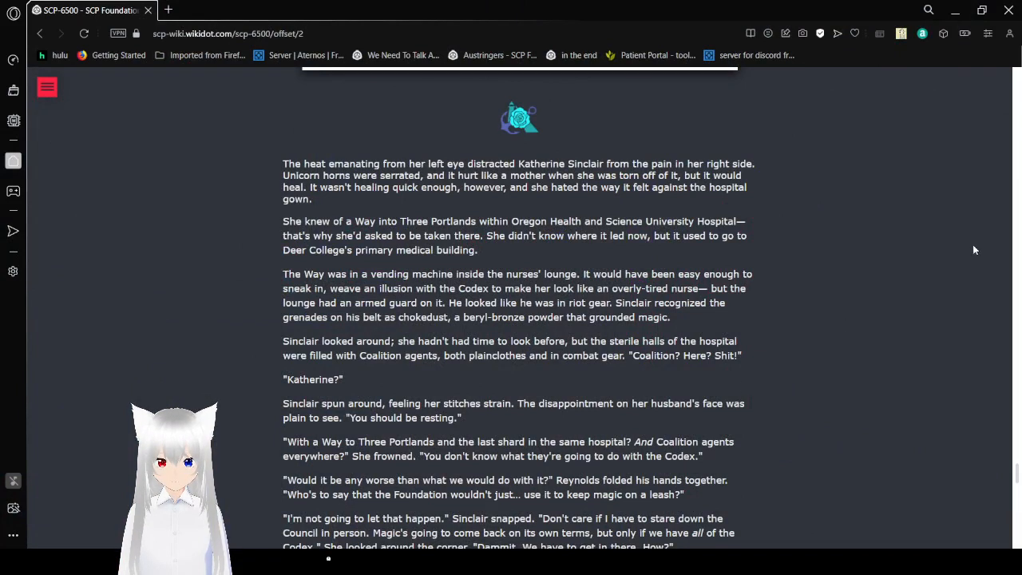
{"action": "mouse_move", "coordinate": [792, 273]}
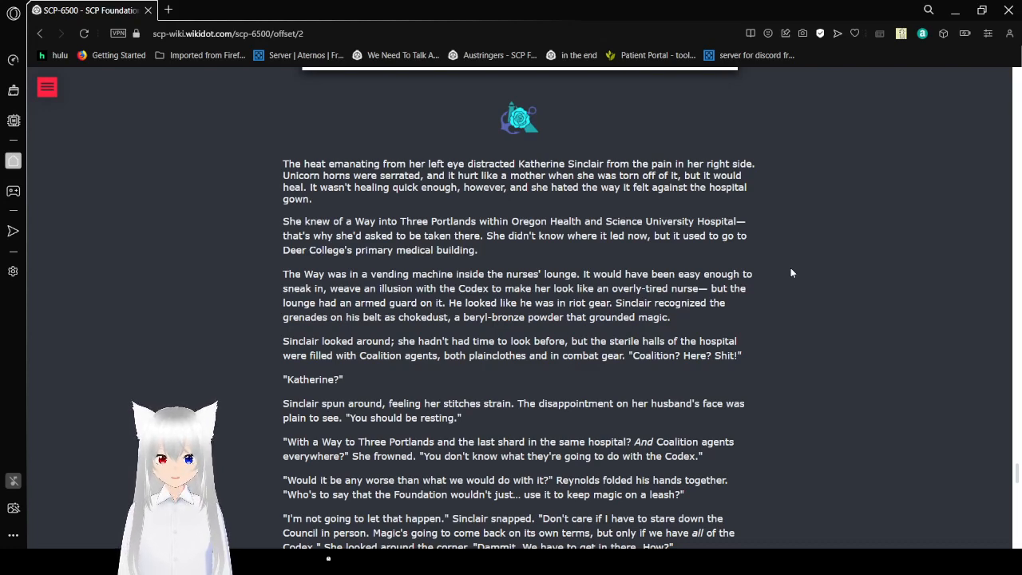
- Scroll the hospital scene to where Reynolds urges Katherine to think
{"action": "scroll", "scroll_direction": "down", "scroll_amount": 3}
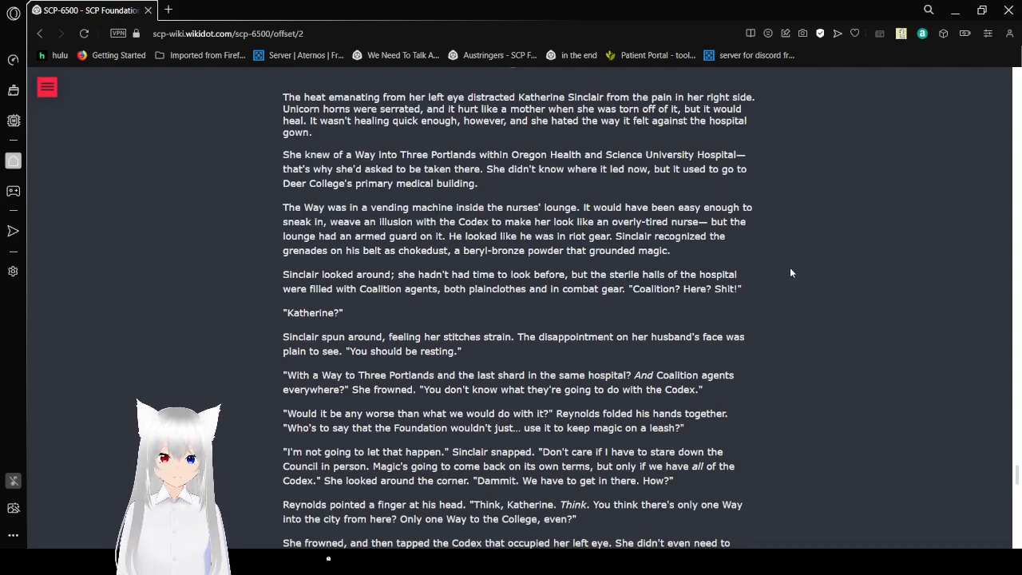
{"action": "mouse_move", "coordinate": [774, 275]}
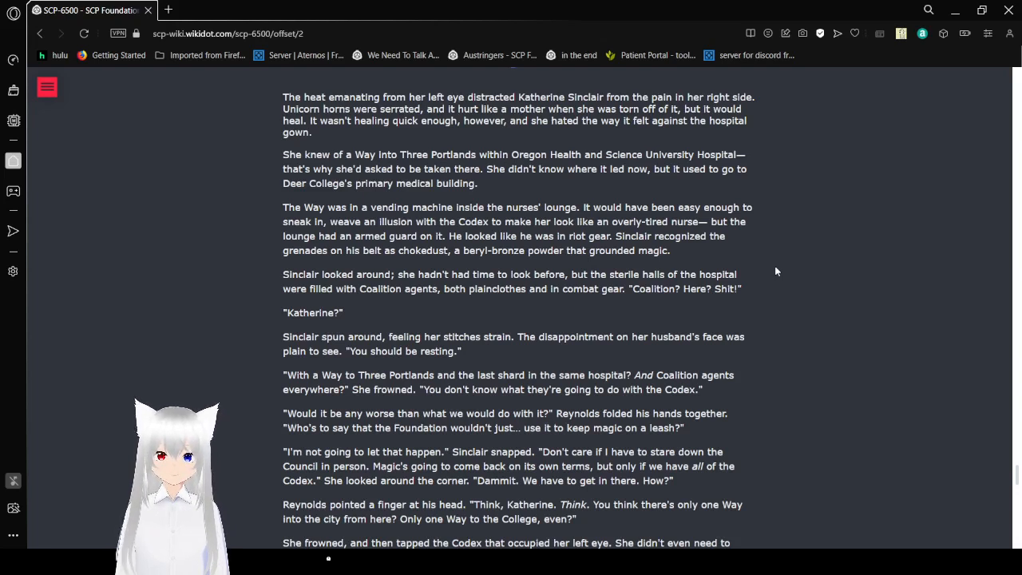
- Read down to Reynolds and Sinclair descending in the elevator
{"action": "scroll", "scroll_direction": "down", "scroll_amount": 3}
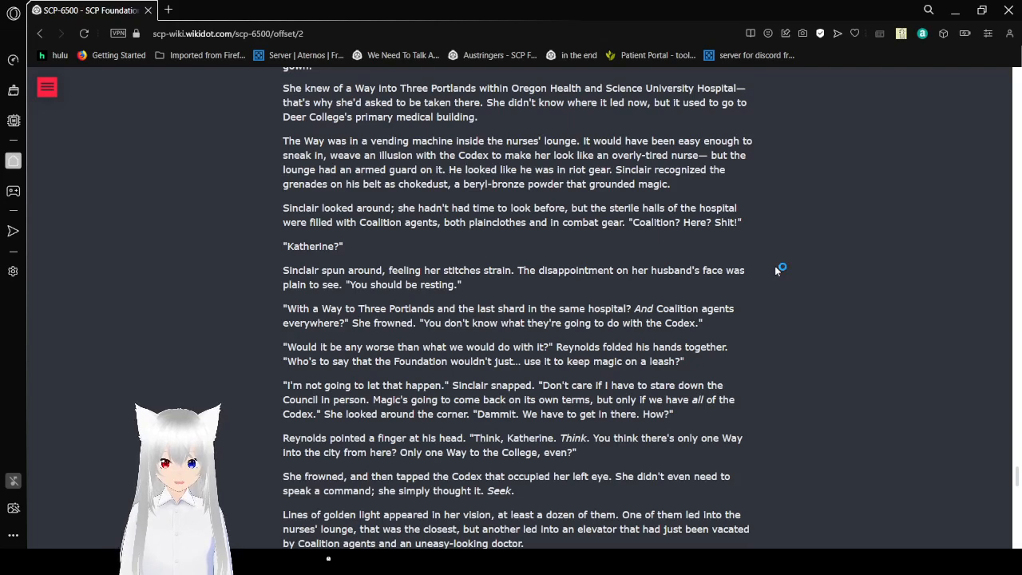
{"action": "mouse_move", "coordinate": [774, 271]}
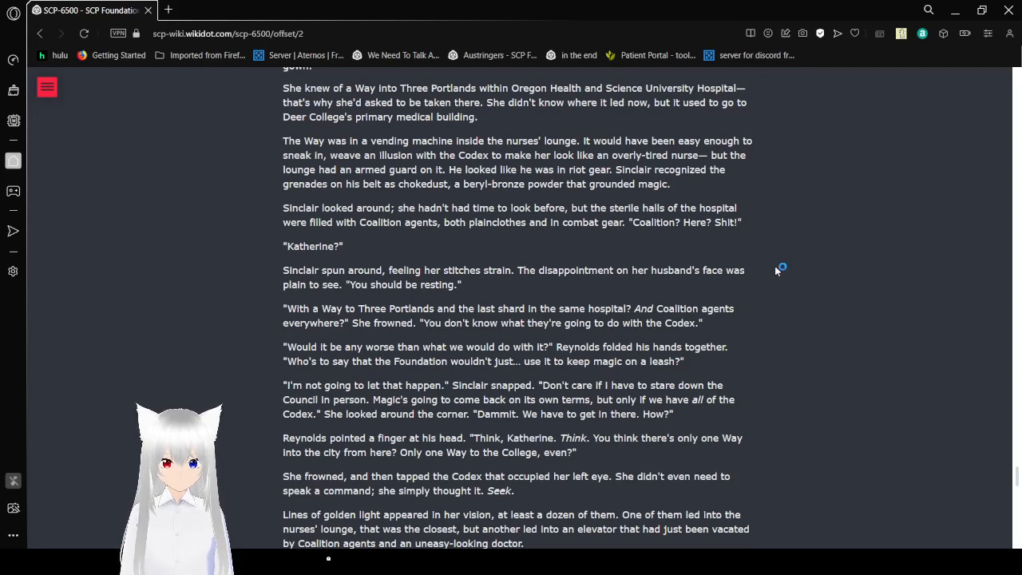
{"action": "mouse_move", "coordinate": [774, 270]}
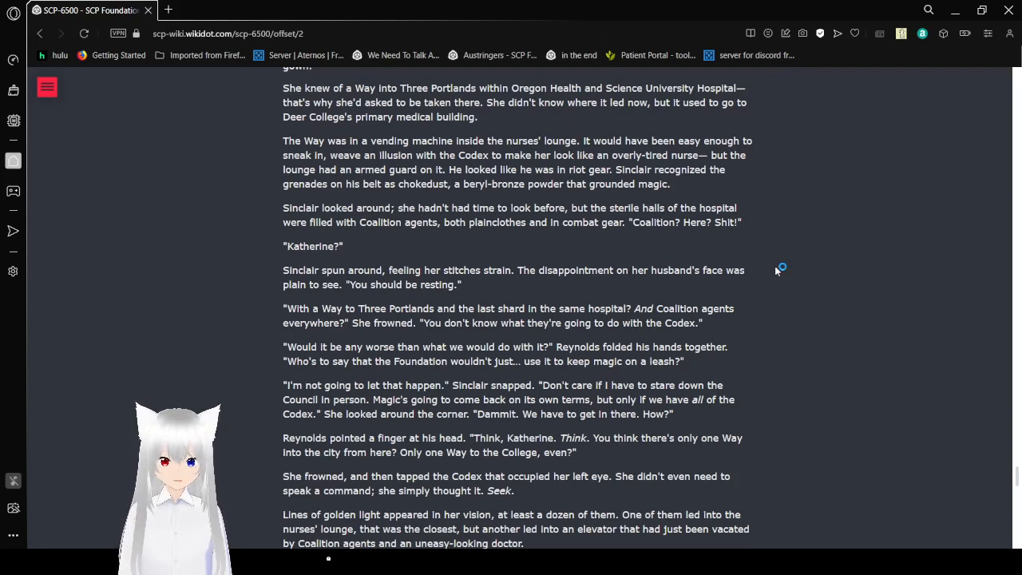
{"action": "mouse_move", "coordinate": [775, 271]}
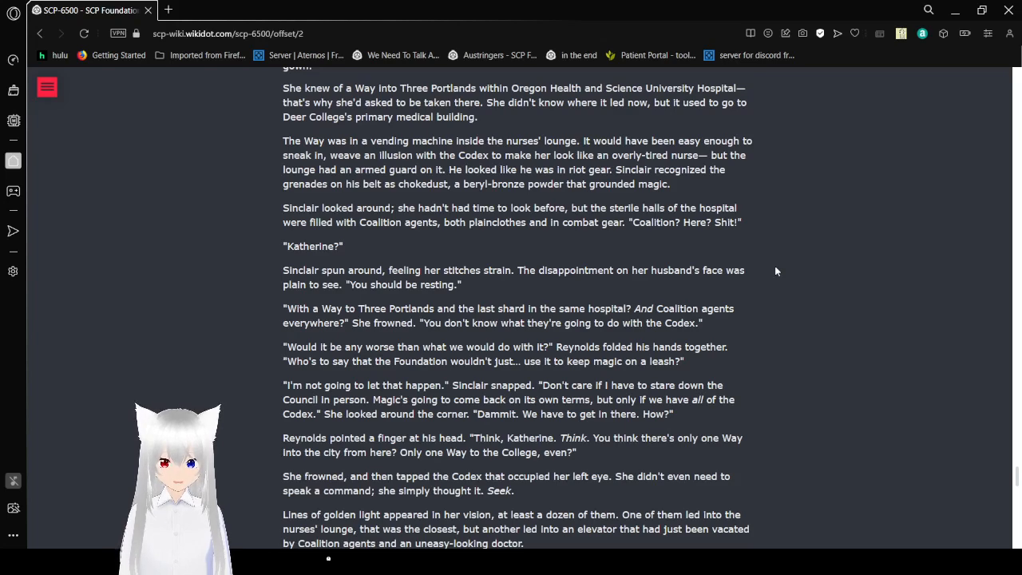
{"action": "scroll", "scroll_direction": "down", "scroll_amount": 3}
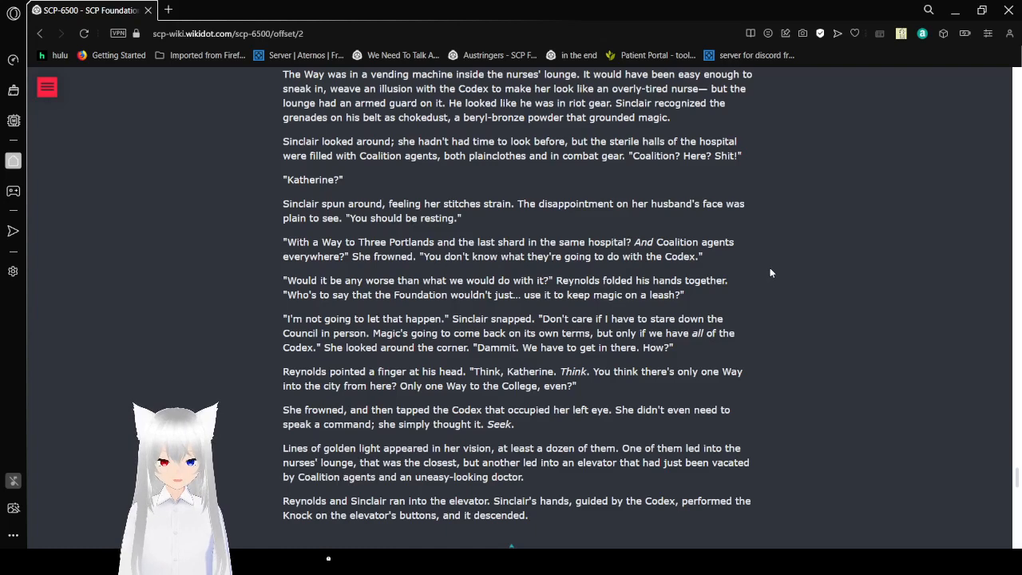
- Scroll past the section divider to Deer College's atrium with the pine tree
{"action": "scroll", "scroll_direction": "down", "scroll_amount": 3}
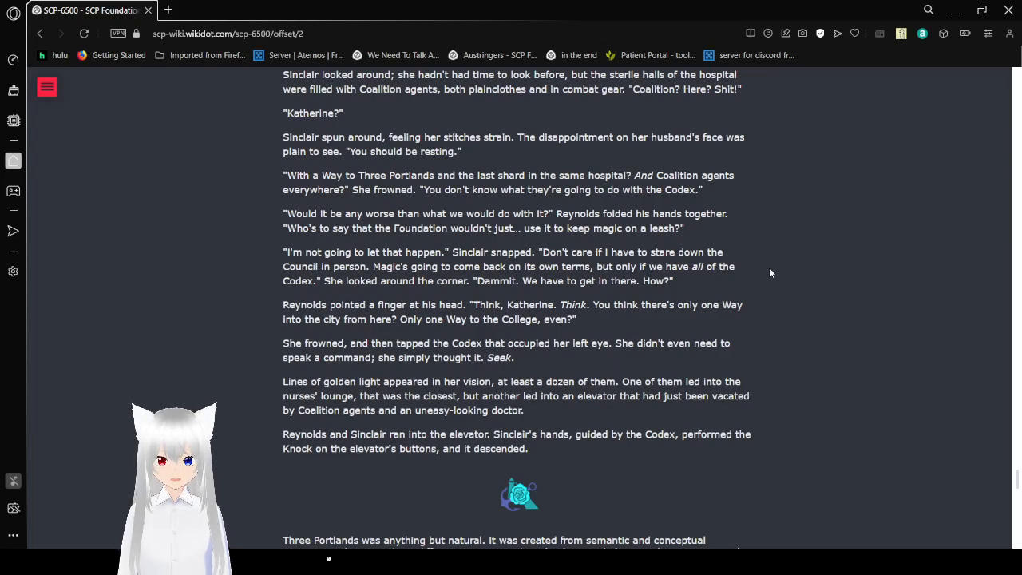
{"action": "scroll", "scroll_direction": "down", "scroll_amount": 3}
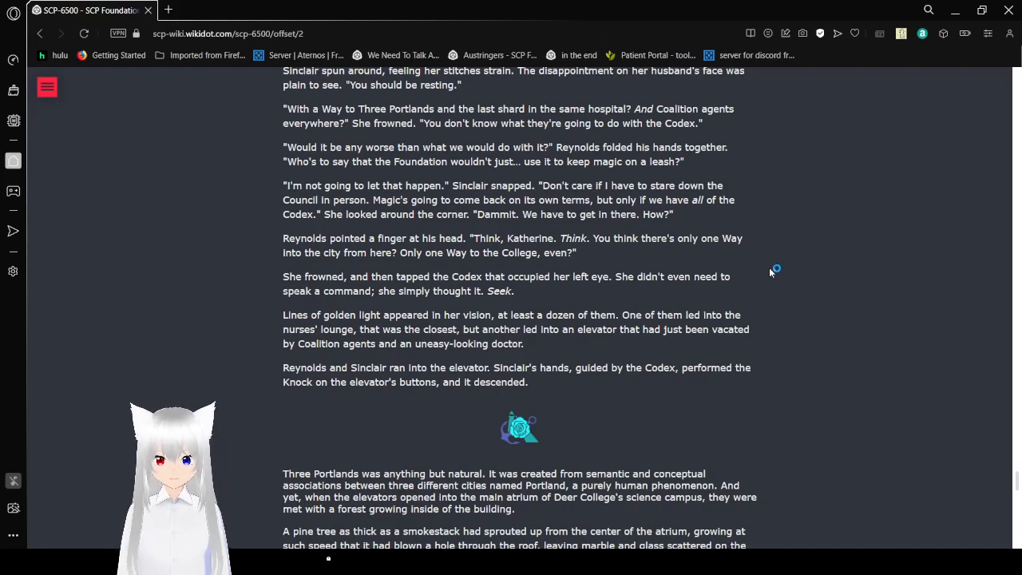
{"action": "mouse_move", "coordinate": [770, 273]}
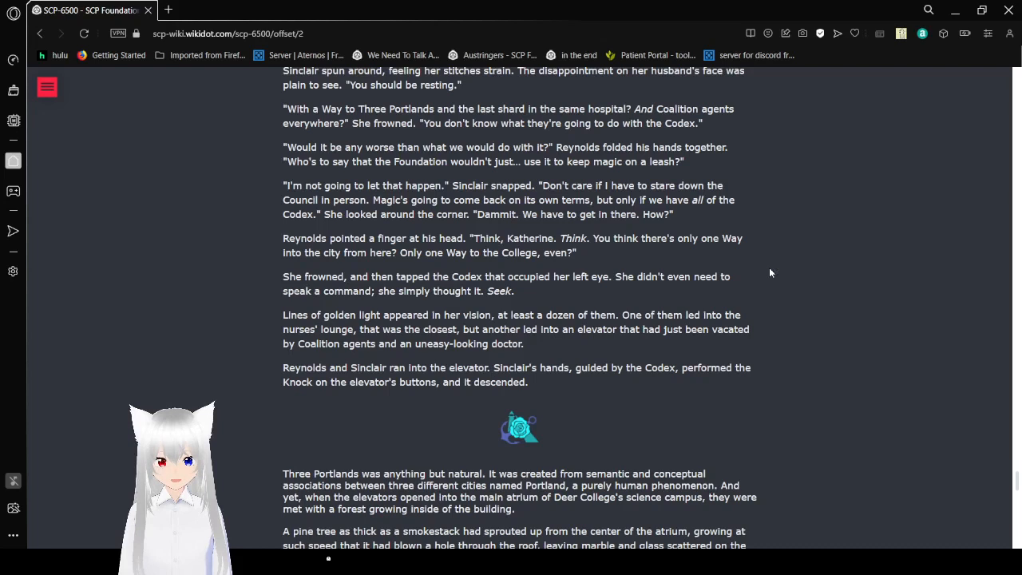
{"action": "mouse_move", "coordinate": [773, 269]}
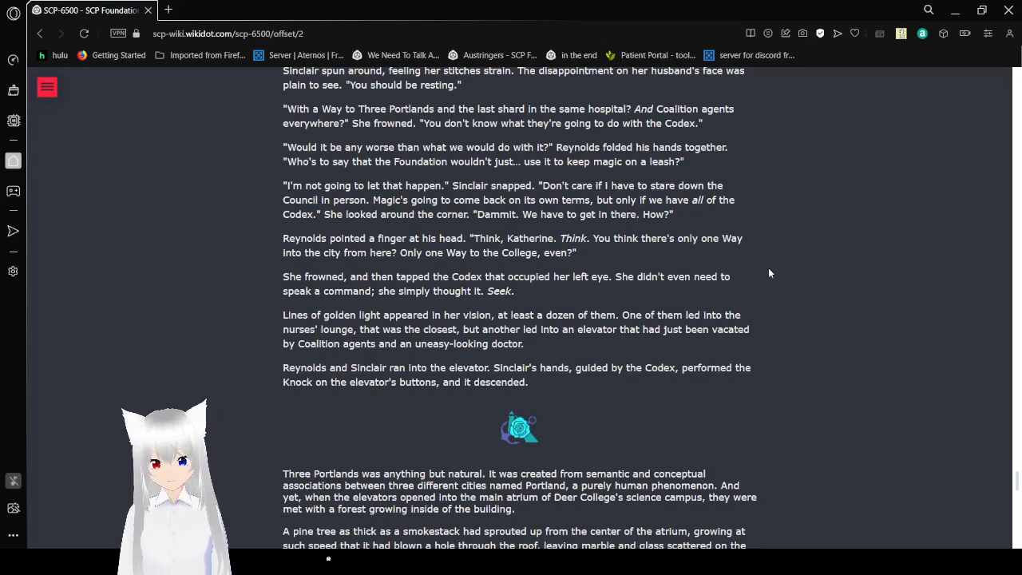
- Read the forest section up to Sinclair and Reynolds striding into the forest
{"action": "scroll", "scroll_direction": "down", "scroll_amount": 3}
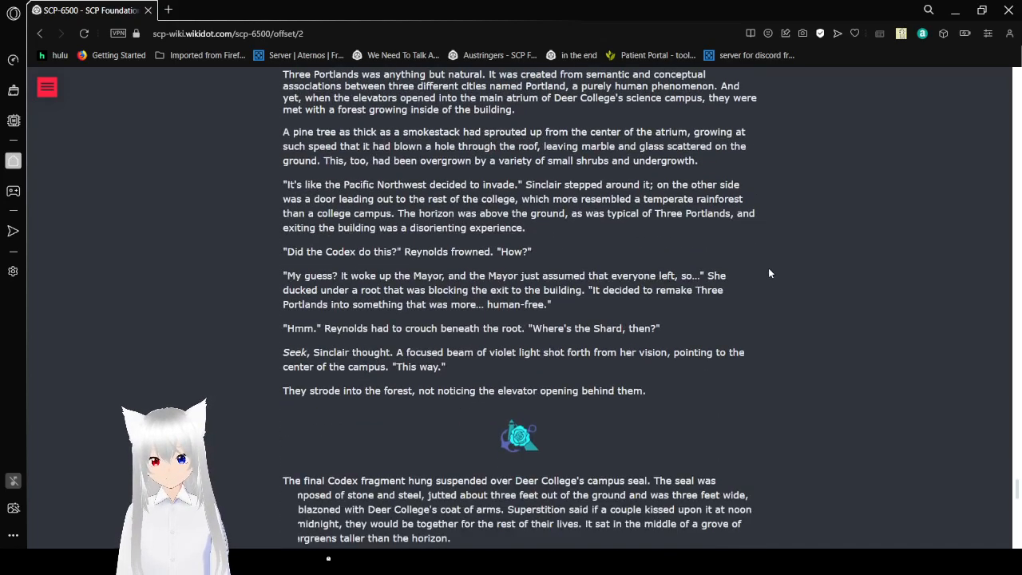
{"action": "scroll", "scroll_direction": "up", "scroll_amount": 3}
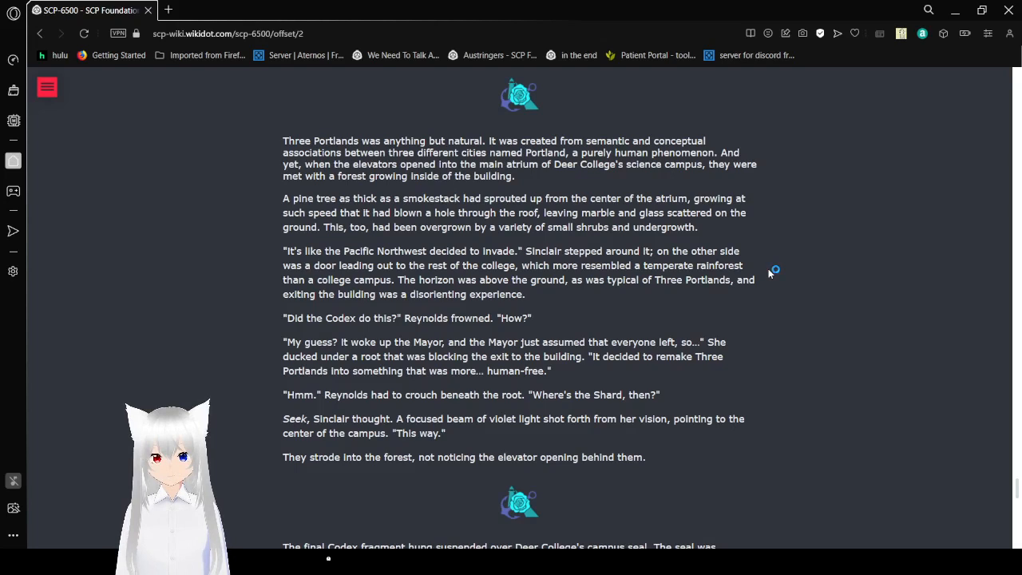
{"action": "mouse_move", "coordinate": [769, 274]}
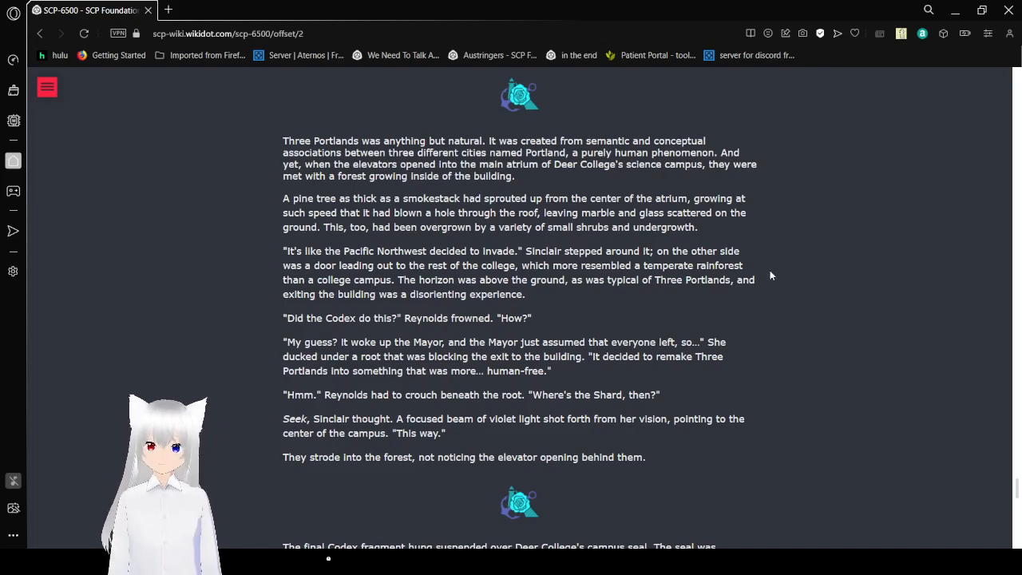
- Read on to Bowe seizing the Codex fragment and taunting Sinclair about Sloth's Pit
{"action": "scroll", "scroll_direction": "down", "scroll_amount": 3}
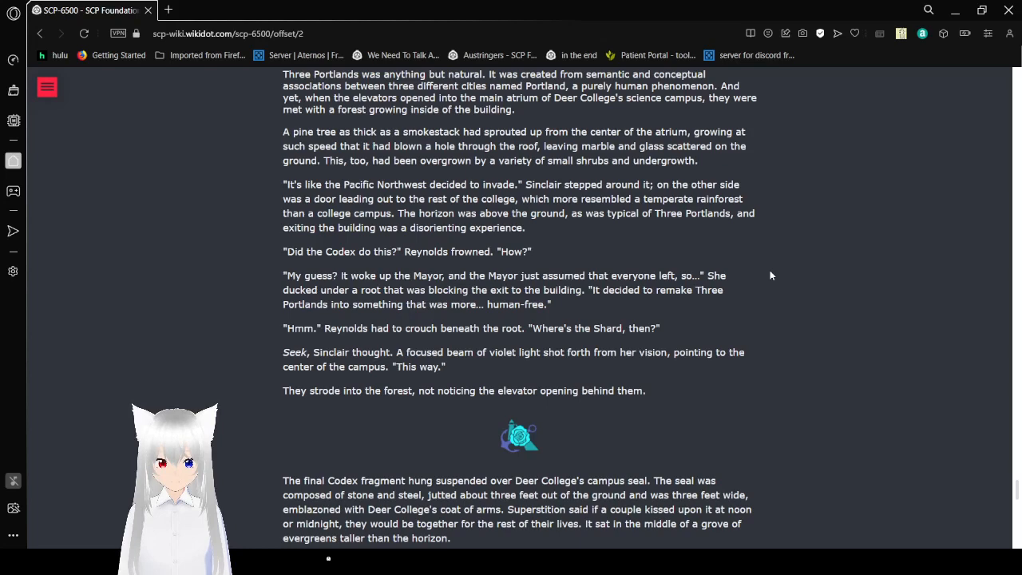
{"action": "scroll", "scroll_direction": "down", "scroll_amount": 3}
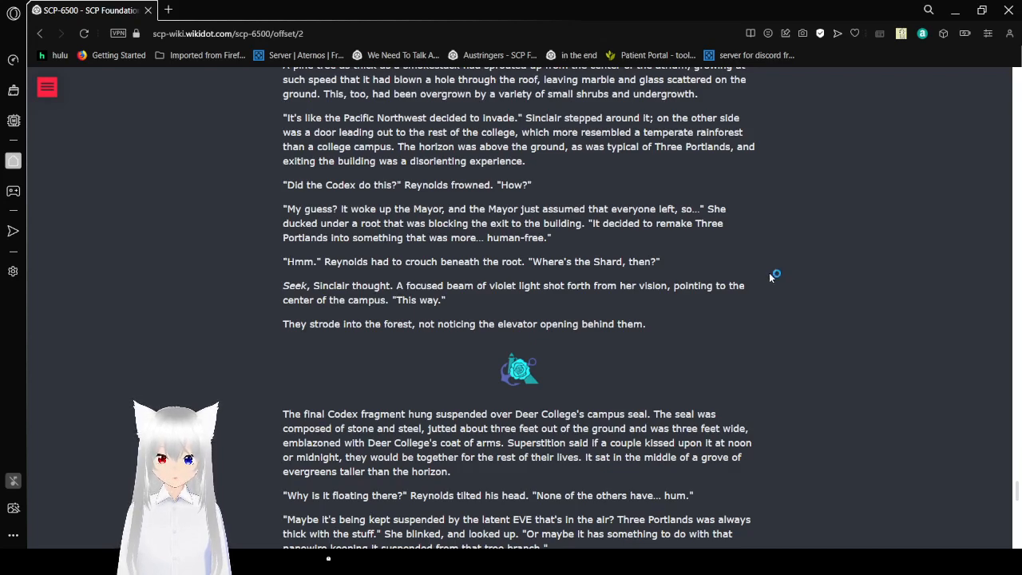
{"action": "scroll", "scroll_direction": "down", "scroll_amount": 3}
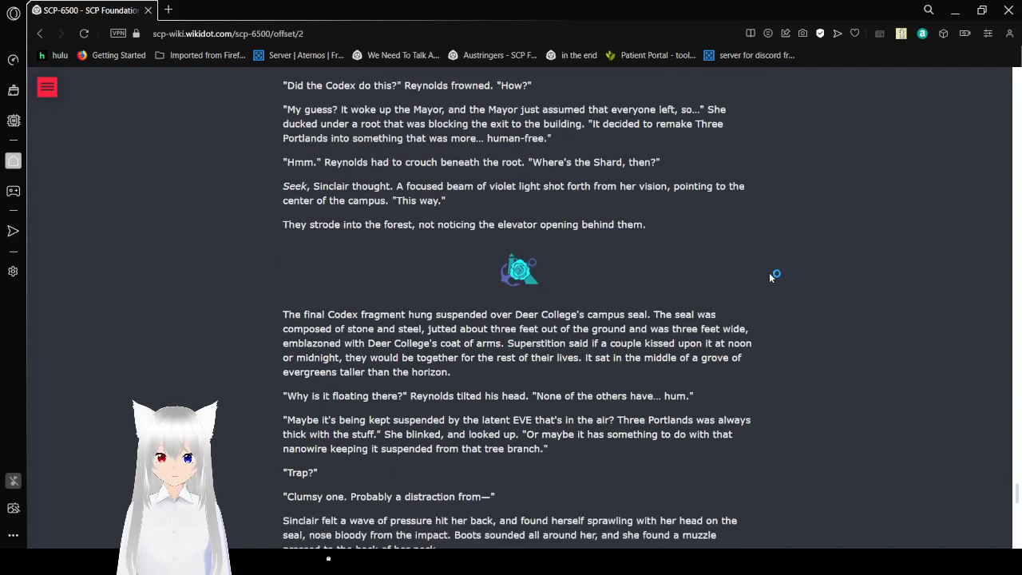
{"action": "scroll", "scroll_direction": "down", "scroll_amount": 3}
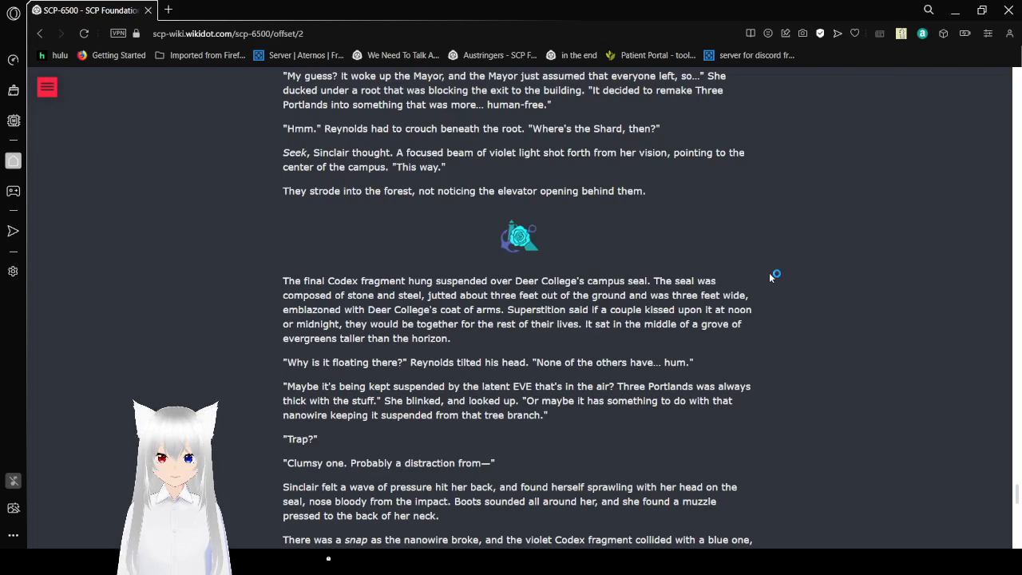
{"action": "scroll", "scroll_direction": "down", "scroll_amount": 3}
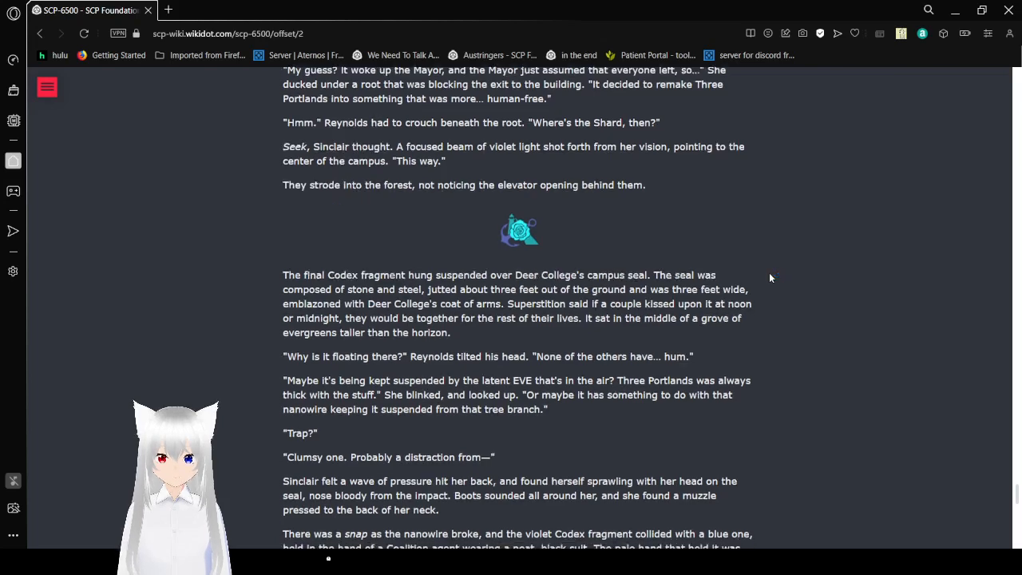
{"action": "scroll", "scroll_direction": "down", "scroll_amount": 3}
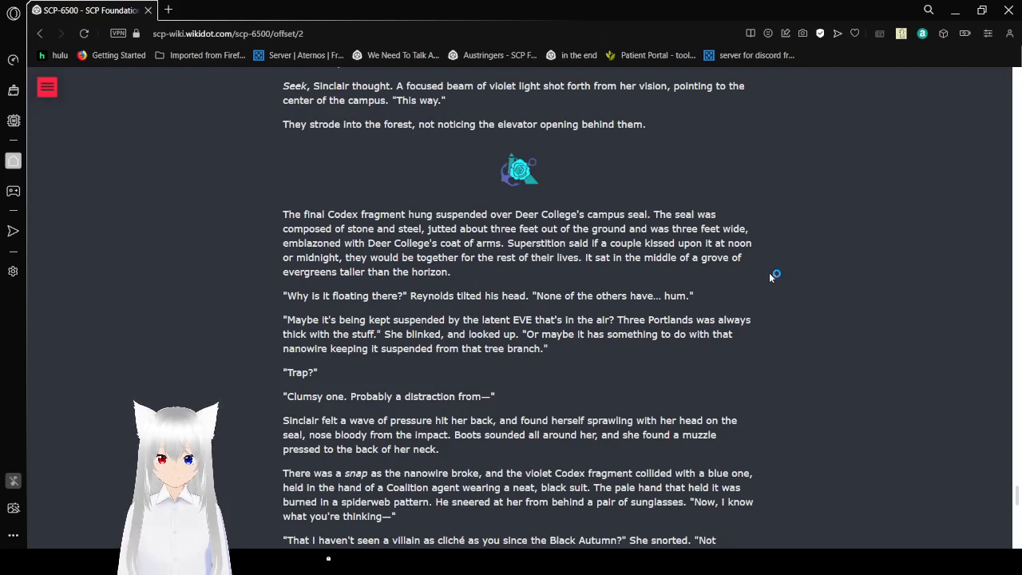
{"action": "mouse_move", "coordinate": [770, 278]}
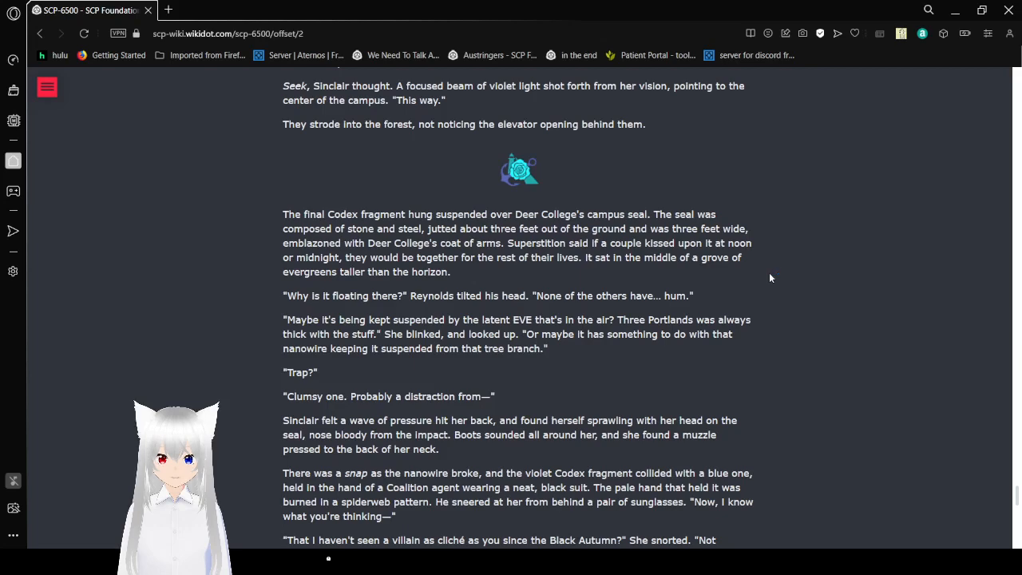
{"action": "scroll", "scroll_direction": "down", "scroll_amount": 3}
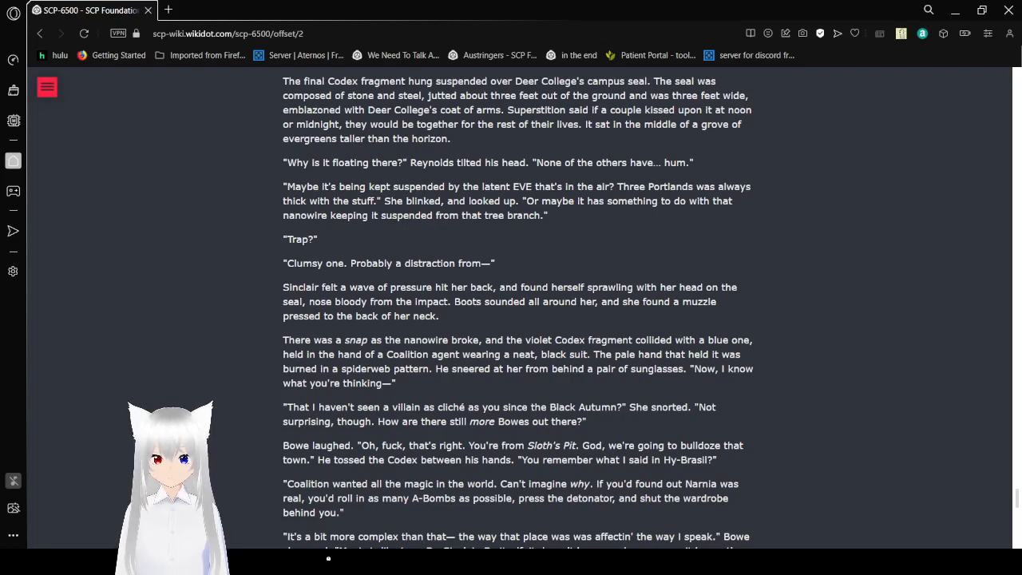
{"action": "mouse_move", "coordinate": [782, 475]}
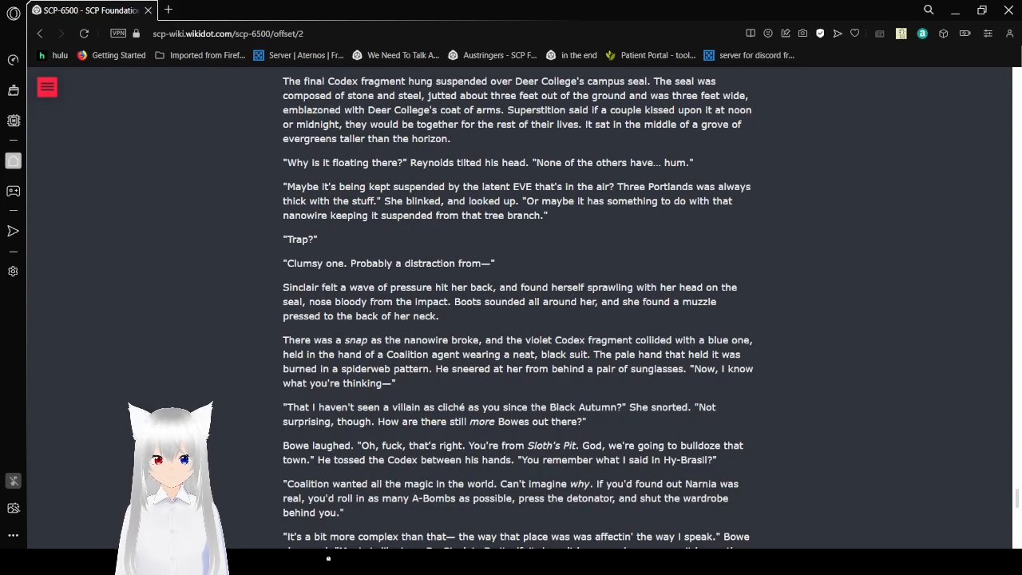
{"action": "mouse_move", "coordinate": [911, 257]}
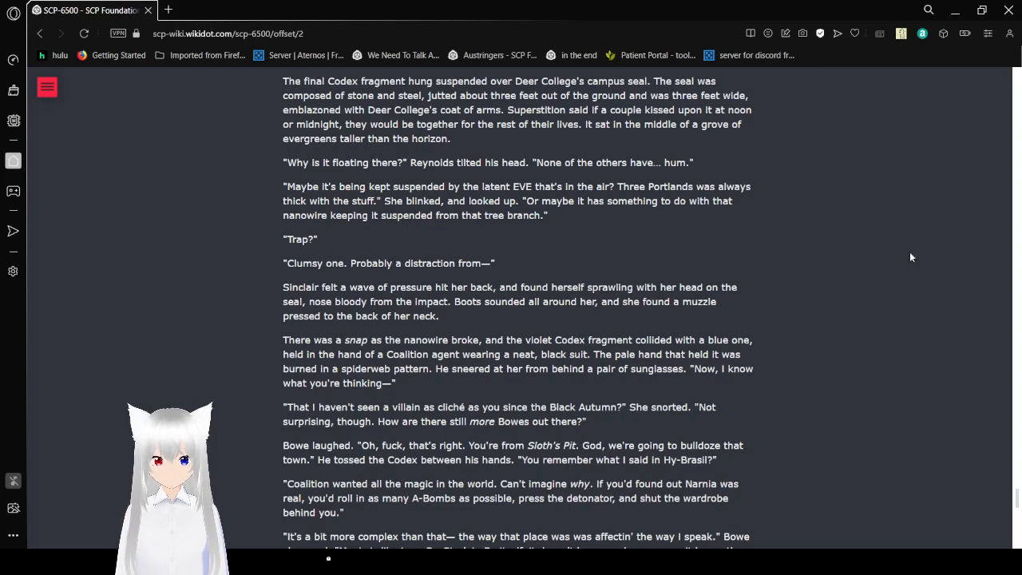
{"action": "mouse_move", "coordinate": [871, 305]}
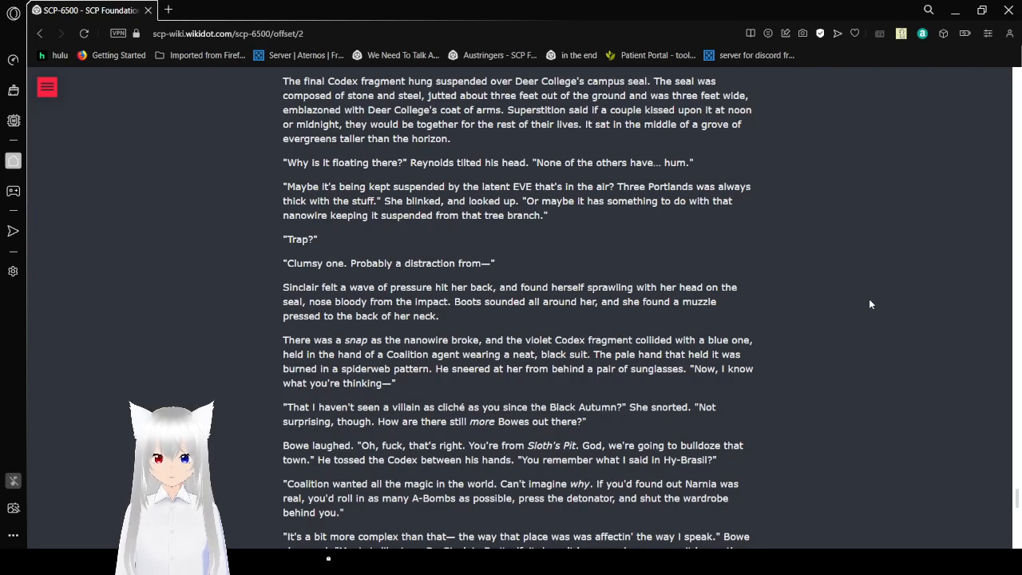
- Read past Bowe's 'magic is like iron' speech to Sinclair being shot
{"action": "scroll", "scroll_direction": "down", "scroll_amount": 3}
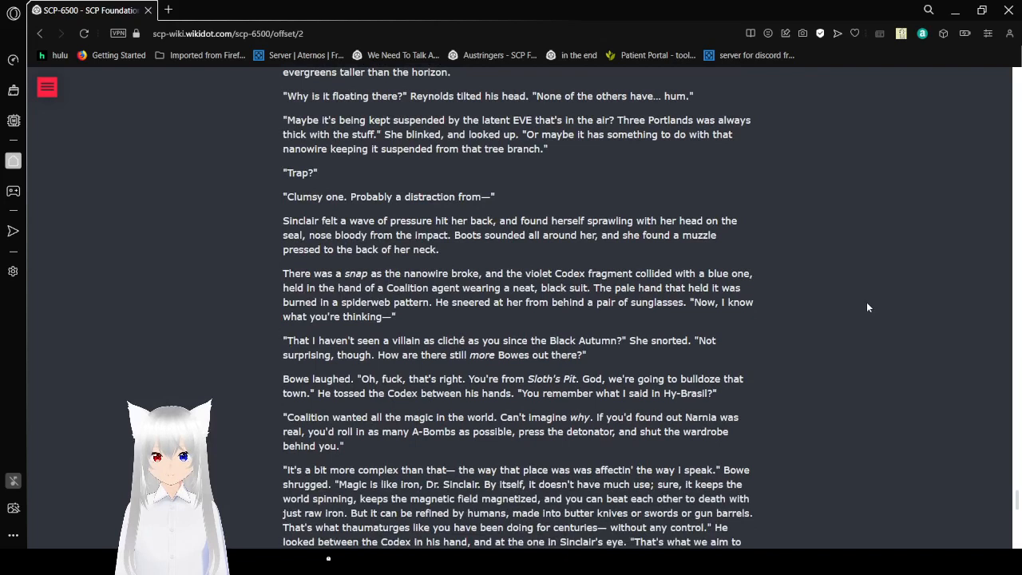
{"action": "mouse_move", "coordinate": [862, 311]}
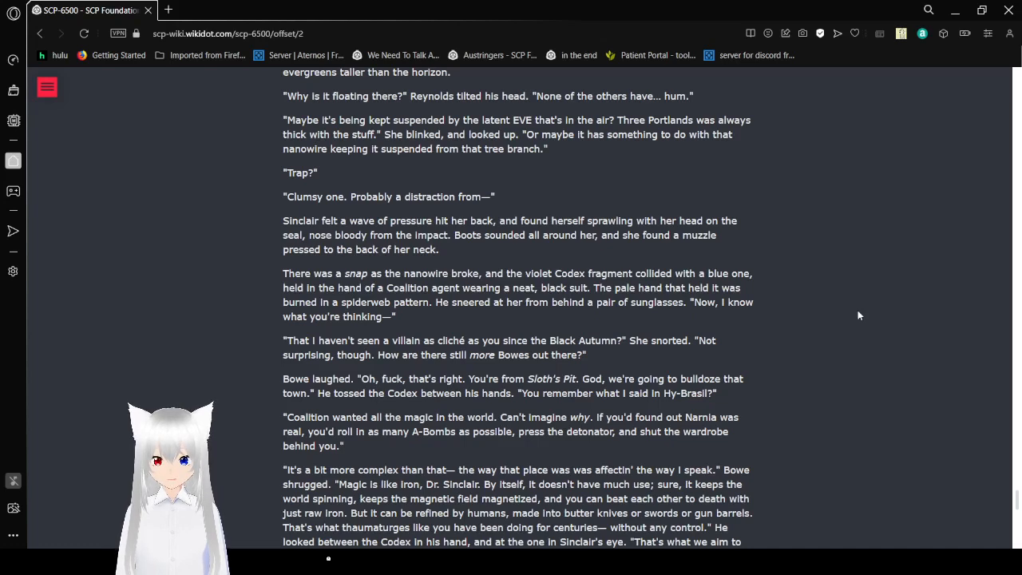
{"action": "scroll", "scroll_direction": "down", "scroll_amount": 3}
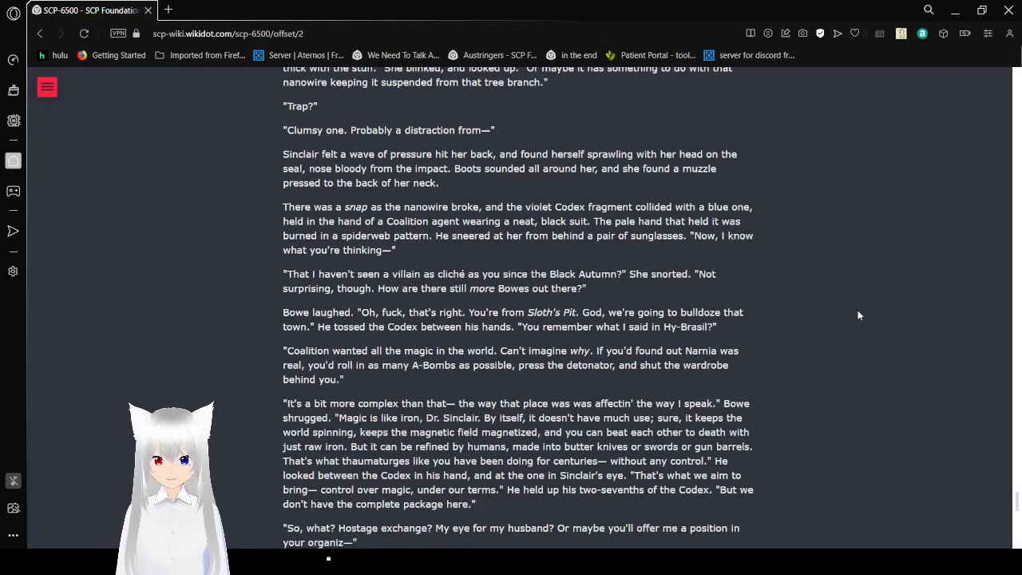
{"action": "scroll", "scroll_direction": "down", "scroll_amount": 3}
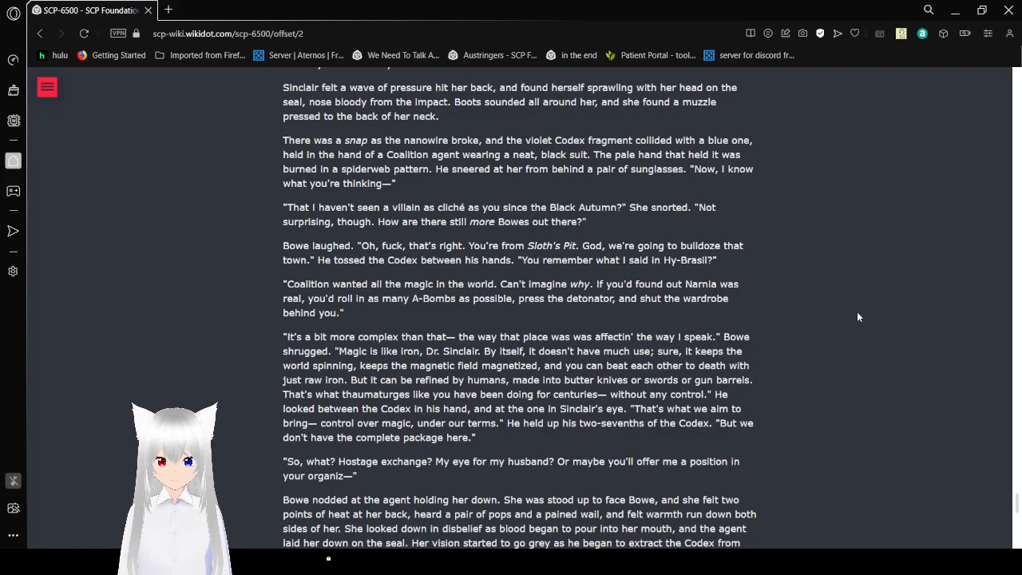
{"action": "scroll", "scroll_direction": "down", "scroll_amount": 3}
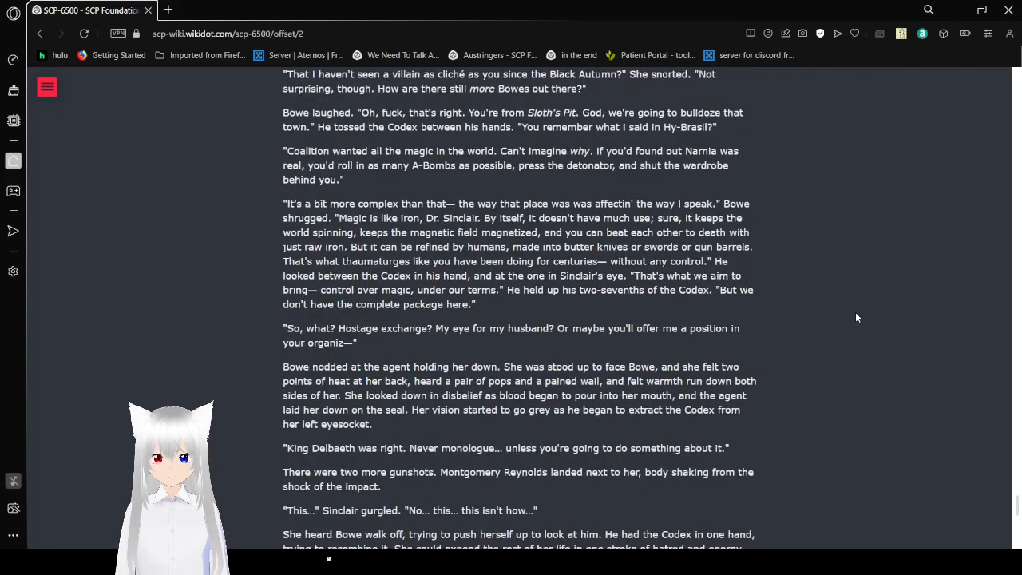
- Read on to Sinclair finding the blue crystal shard and calling Personnel Down
{"action": "scroll", "scroll_direction": "down", "scroll_amount": 3}
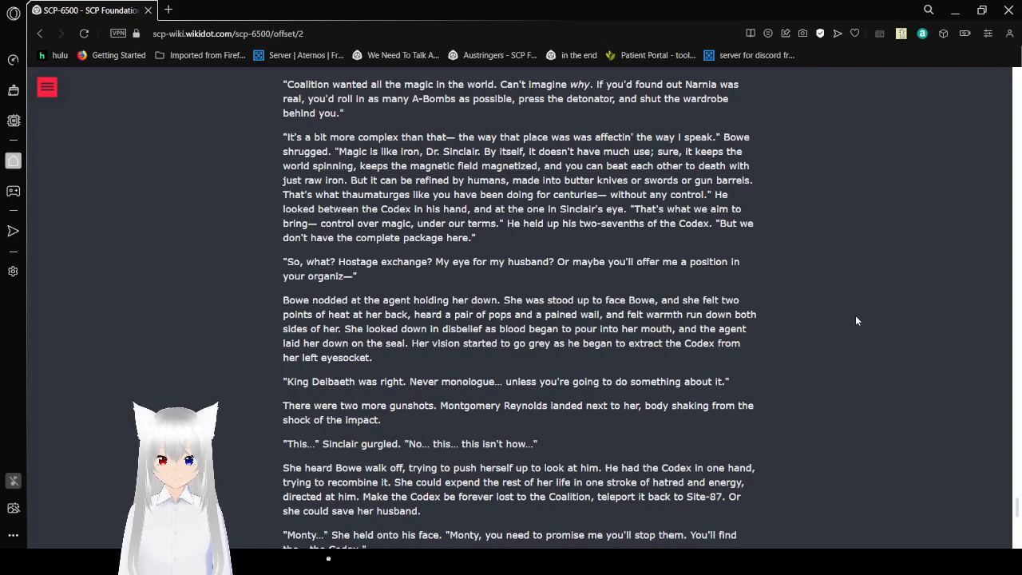
{"action": "scroll", "scroll_direction": "down", "scroll_amount": 3}
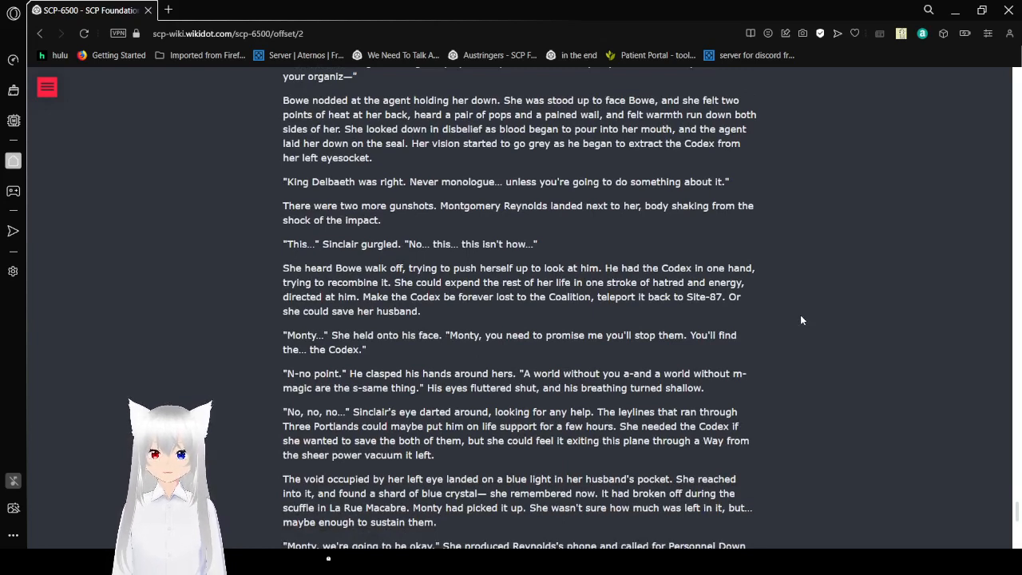
{"action": "scroll", "scroll_direction": "down", "scroll_amount": 3}
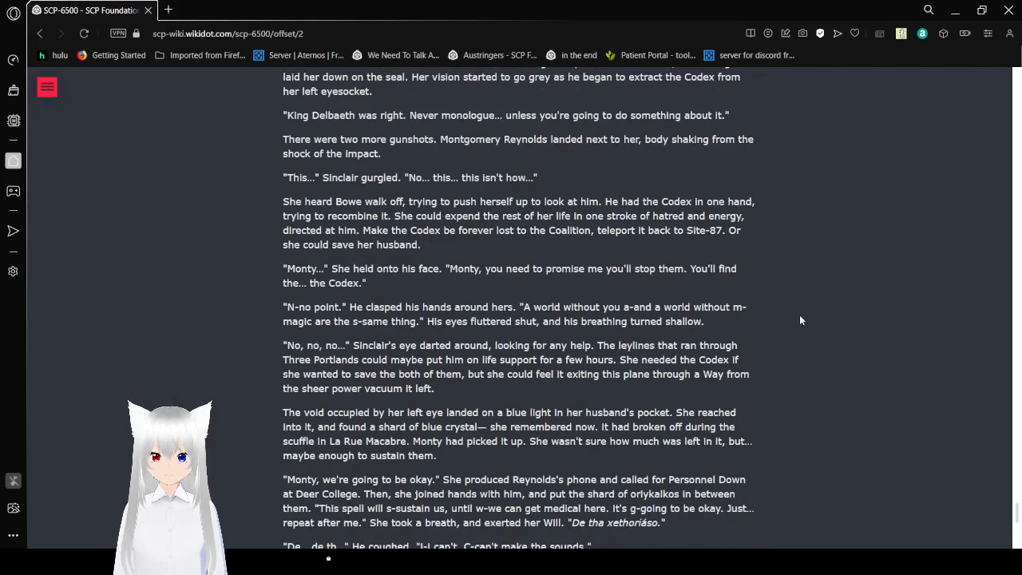
- Scroll to the <END LOG> banner and the 'Return to main document' link
{"action": "scroll", "scroll_direction": "down", "scroll_amount": 3}
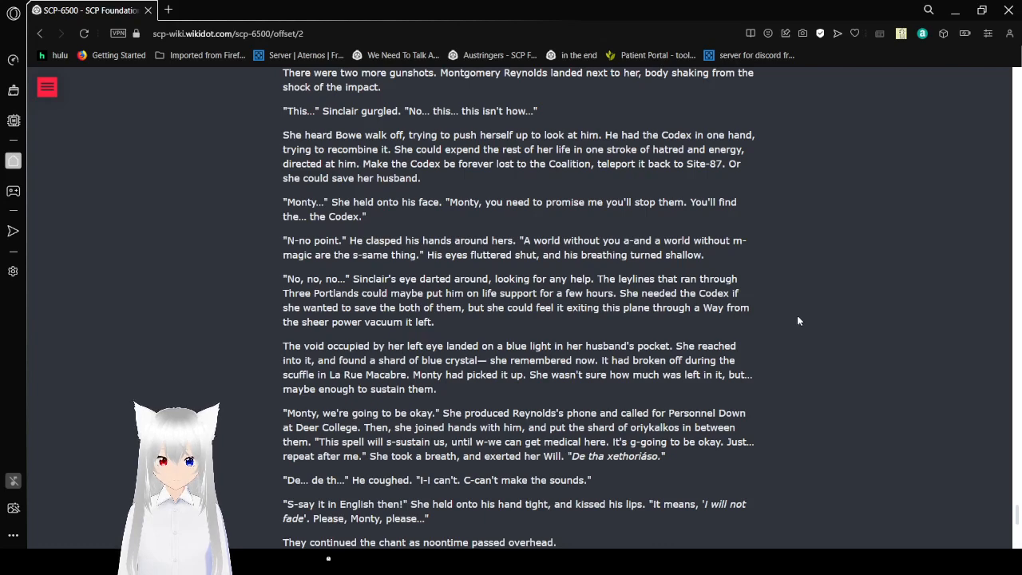
{"action": "scroll", "scroll_direction": "down", "scroll_amount": 3}
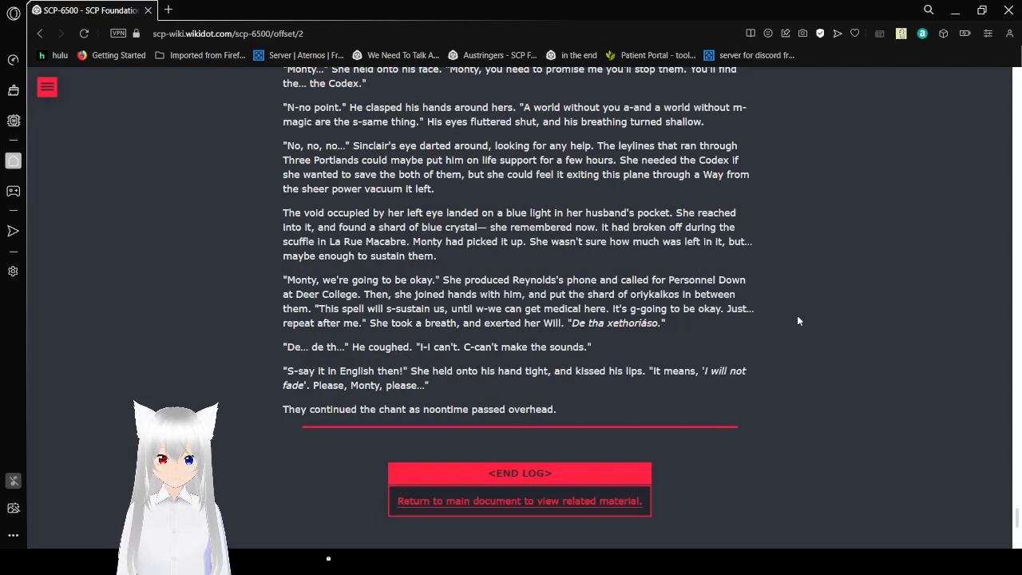
{"action": "scroll", "scroll_direction": "down", "scroll_amount": 3}
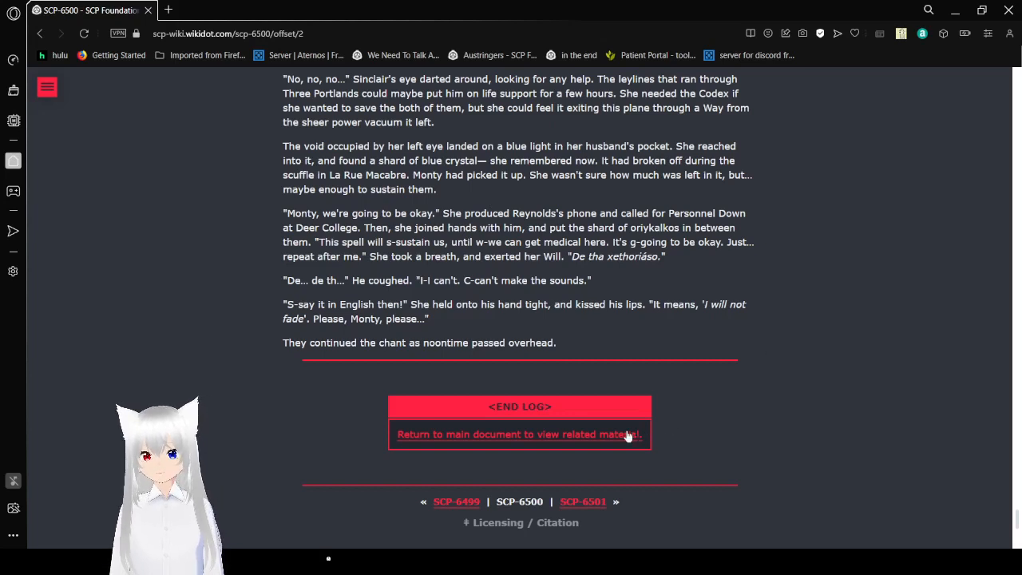
{"action": "mouse_move", "coordinate": [626, 387]}
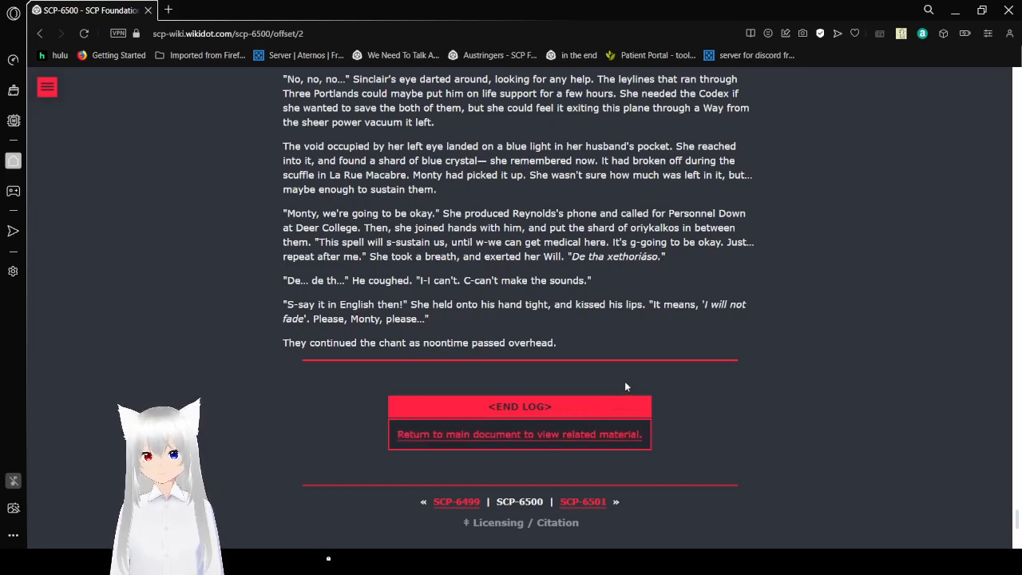
{"action": "mouse_move", "coordinate": [696, 367]}
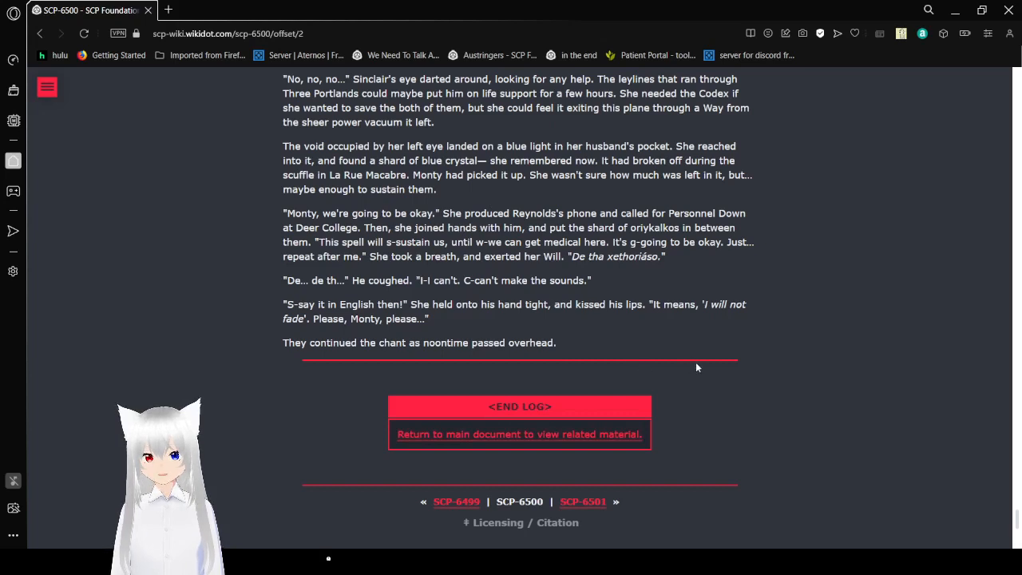
{"action": "mouse_move", "coordinate": [593, 444]}
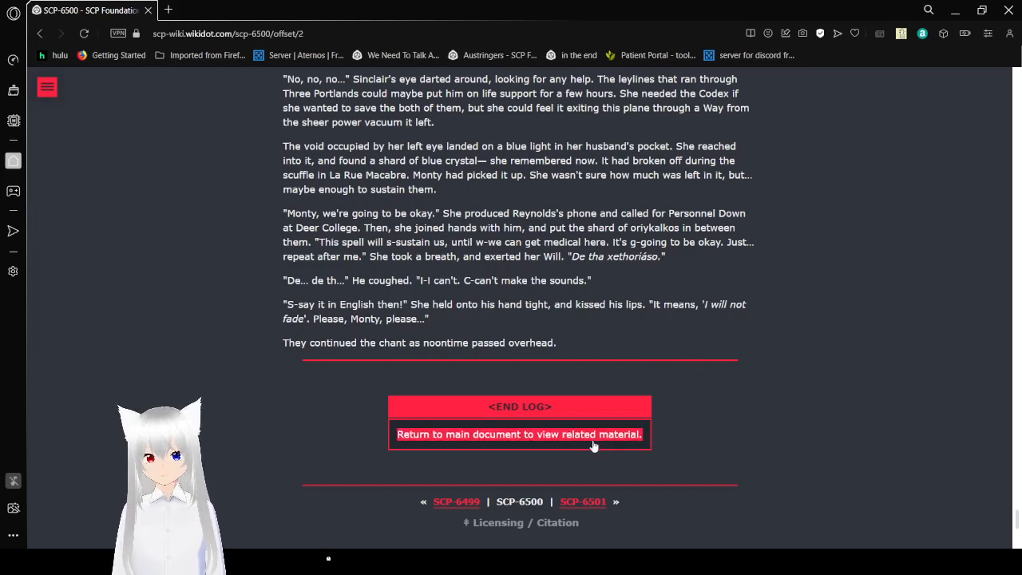
{"action": "mouse_move", "coordinate": [601, 434]}
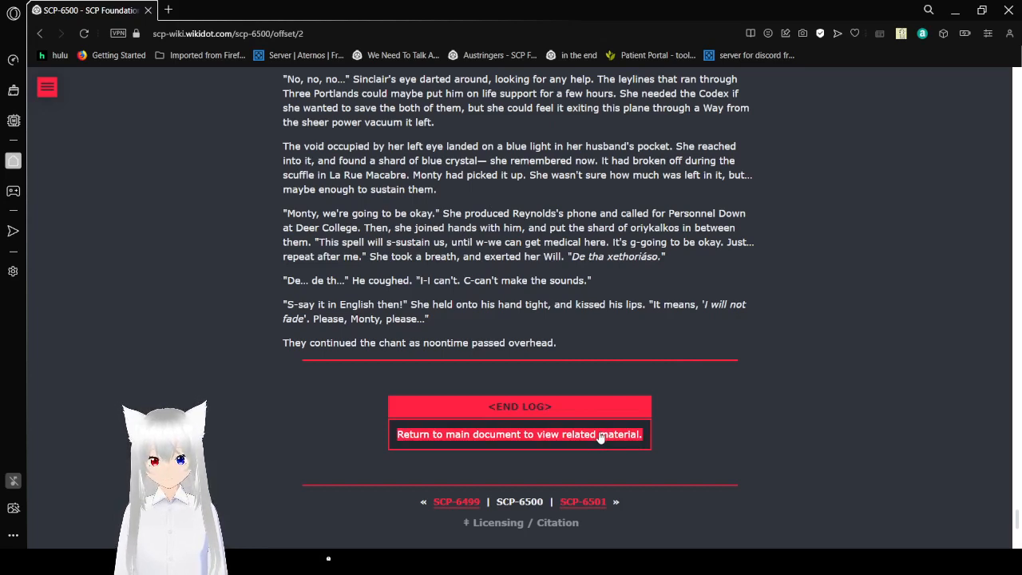
- Follow 'Return to main document' and scroll into the Debriefing Material addendum
{"action": "left_click", "coordinate": [519, 434]}
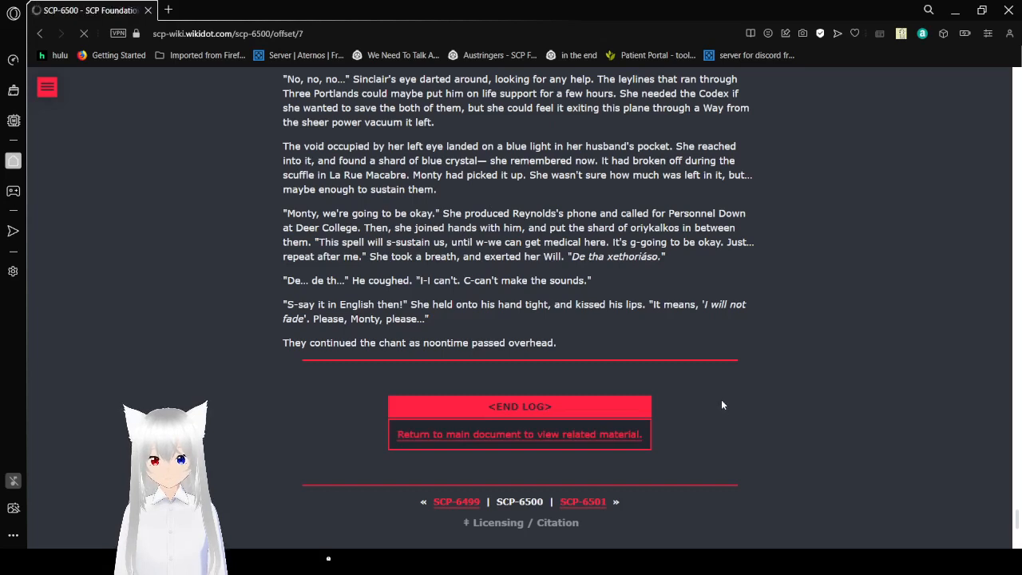
{"action": "left_click", "coordinate": [519, 434]}
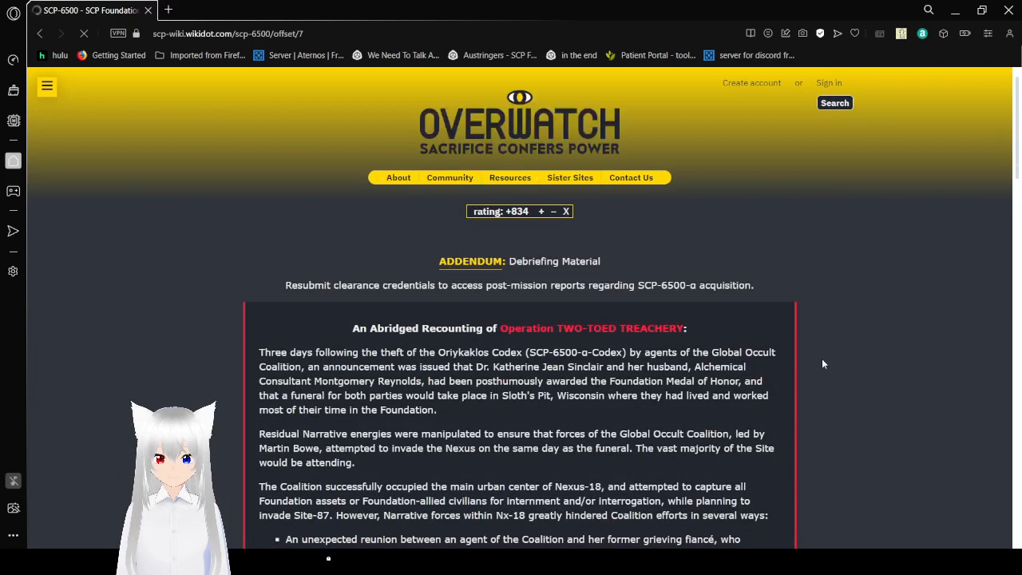
{"action": "scroll", "scroll_direction": "down", "scroll_amount": 3}
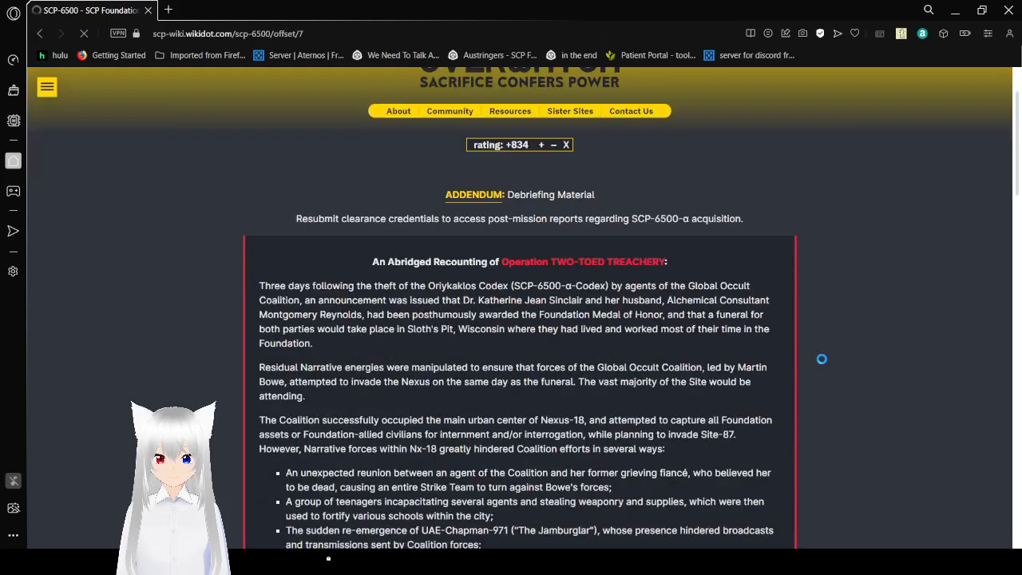
{"action": "scroll", "scroll_direction": "down", "scroll_amount": 3}
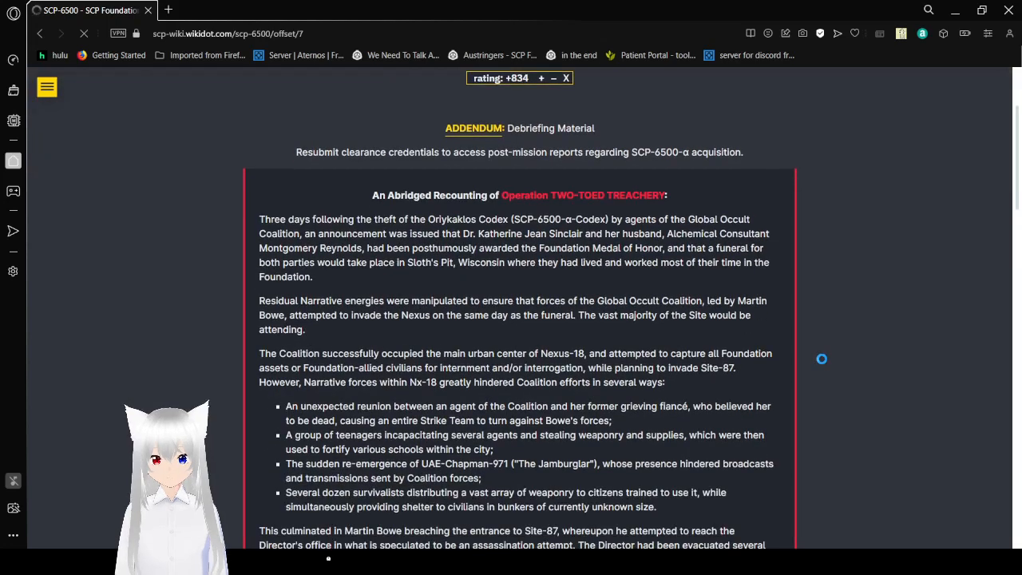
{"action": "mouse_move", "coordinate": [824, 362]}
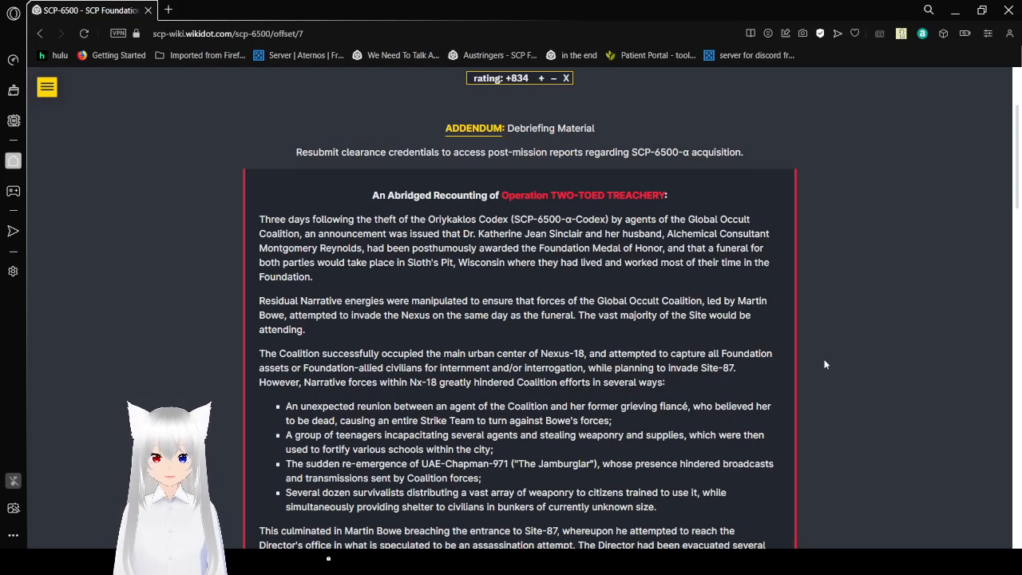
- Read the debriefing through Bowe's cardiac arrest to the Input Overseer Credentials panel
{"action": "scroll", "scroll_direction": "down", "scroll_amount": 3}
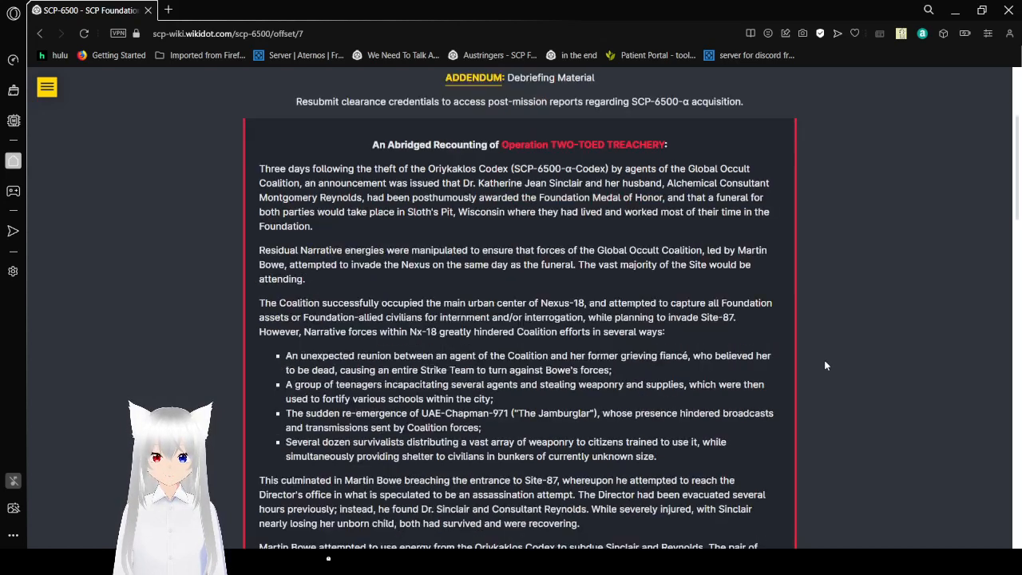
{"action": "scroll", "scroll_direction": "down", "scroll_amount": 3}
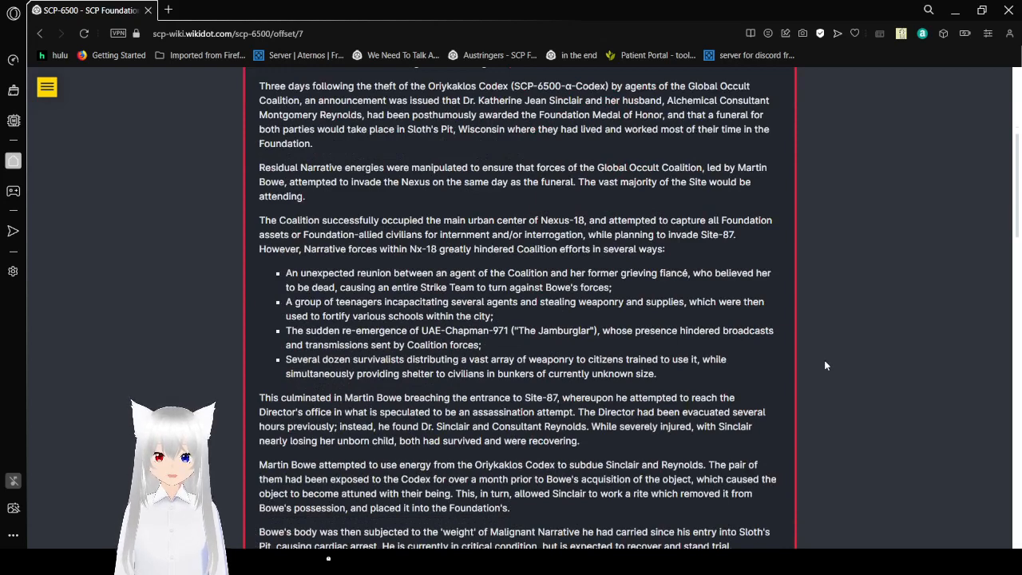
{"action": "scroll", "scroll_direction": "down", "scroll_amount": 3}
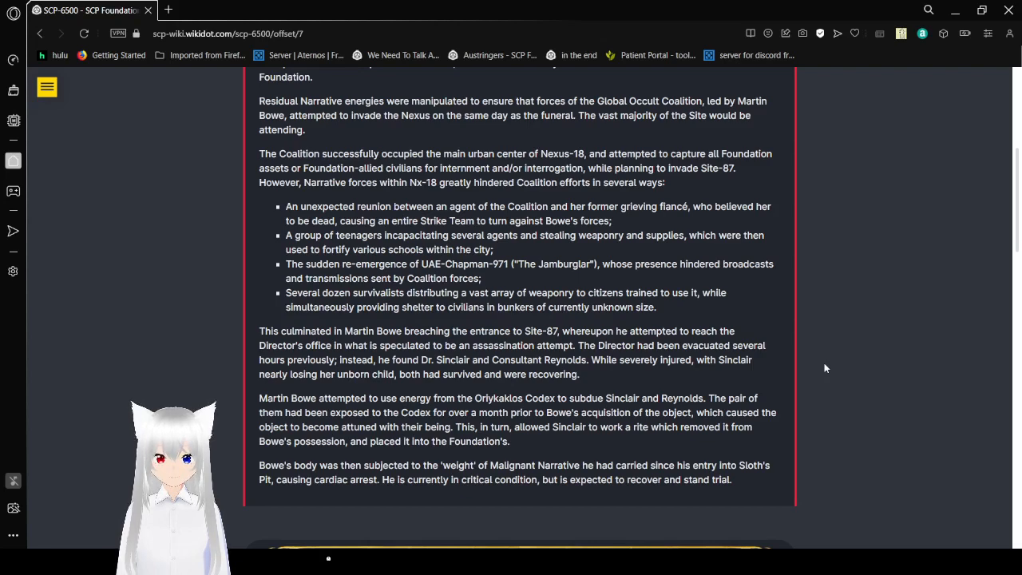
{"action": "scroll", "scroll_direction": "down", "scroll_amount": 3}
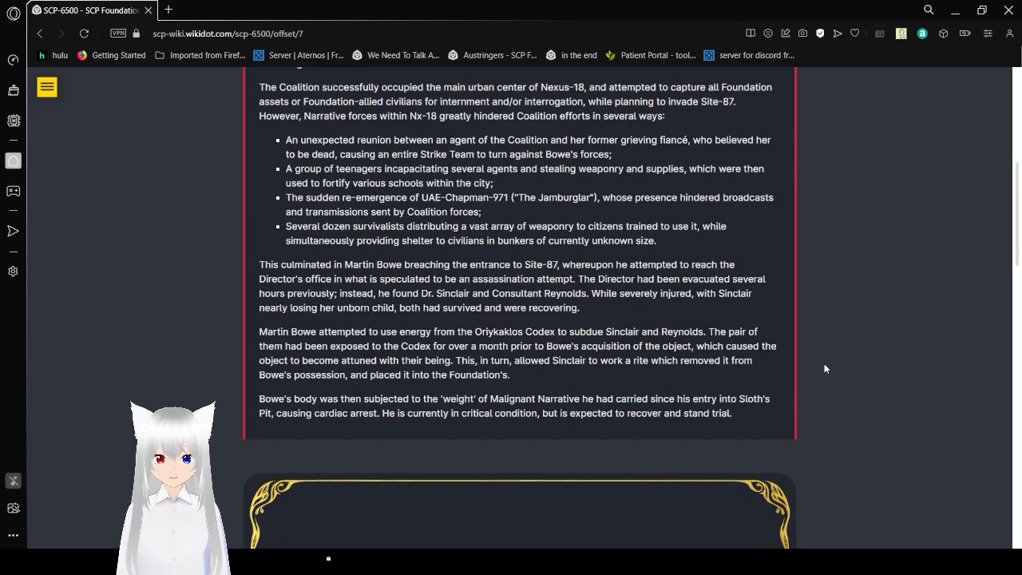
{"action": "scroll", "scroll_direction": "down", "scroll_amount": 3}
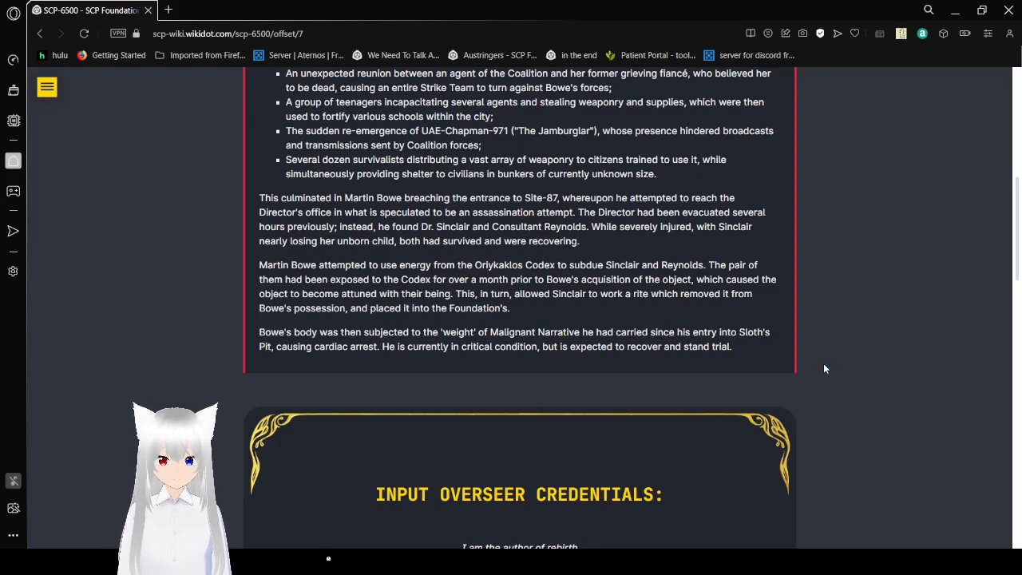
- Scroll down to reveal the rebirth riddle poem, answer field and SUBMIT button
{"action": "scroll", "scroll_direction": "down", "scroll_amount": 3}
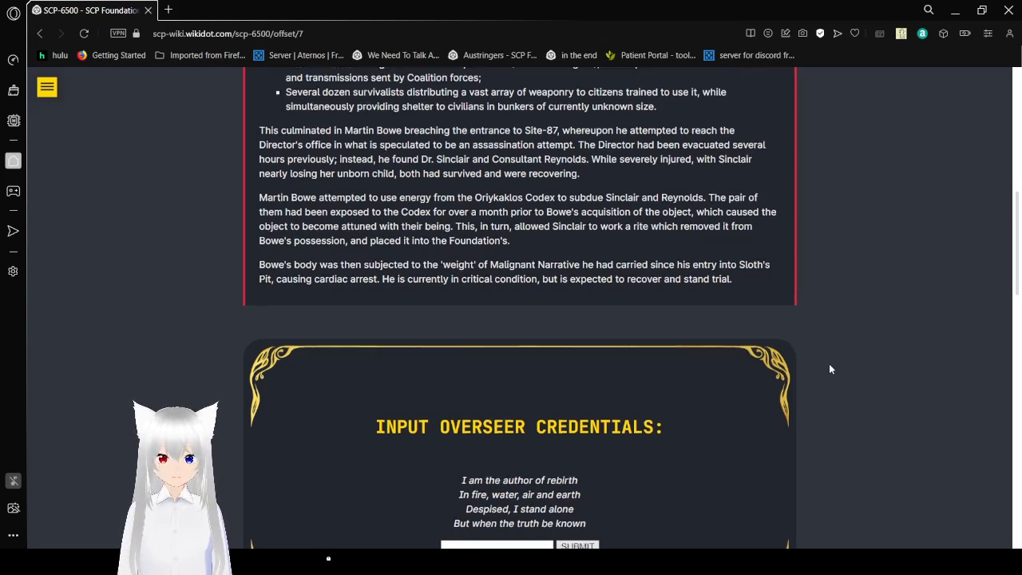
{"action": "scroll", "scroll_direction": "down", "scroll_amount": 3}
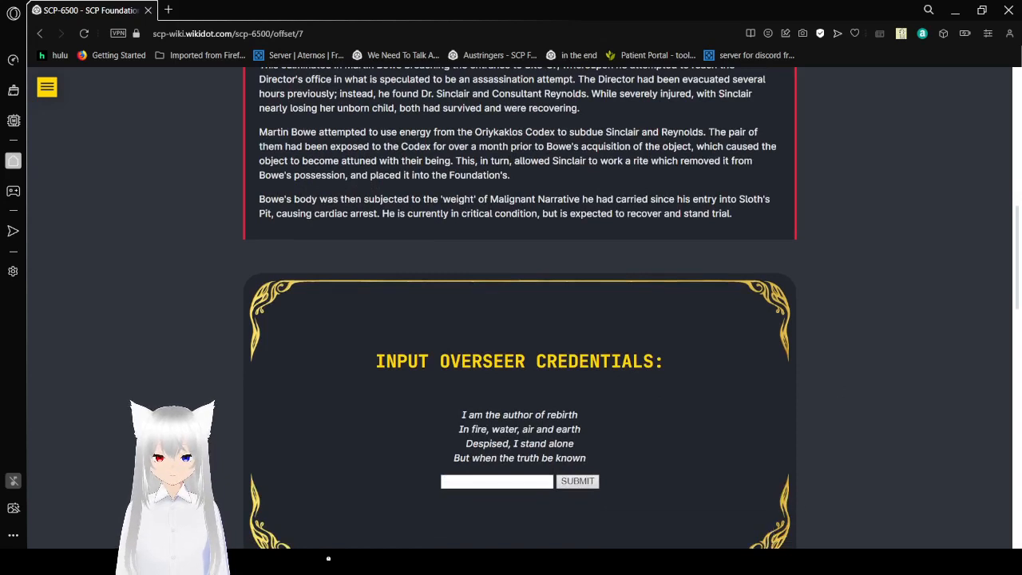